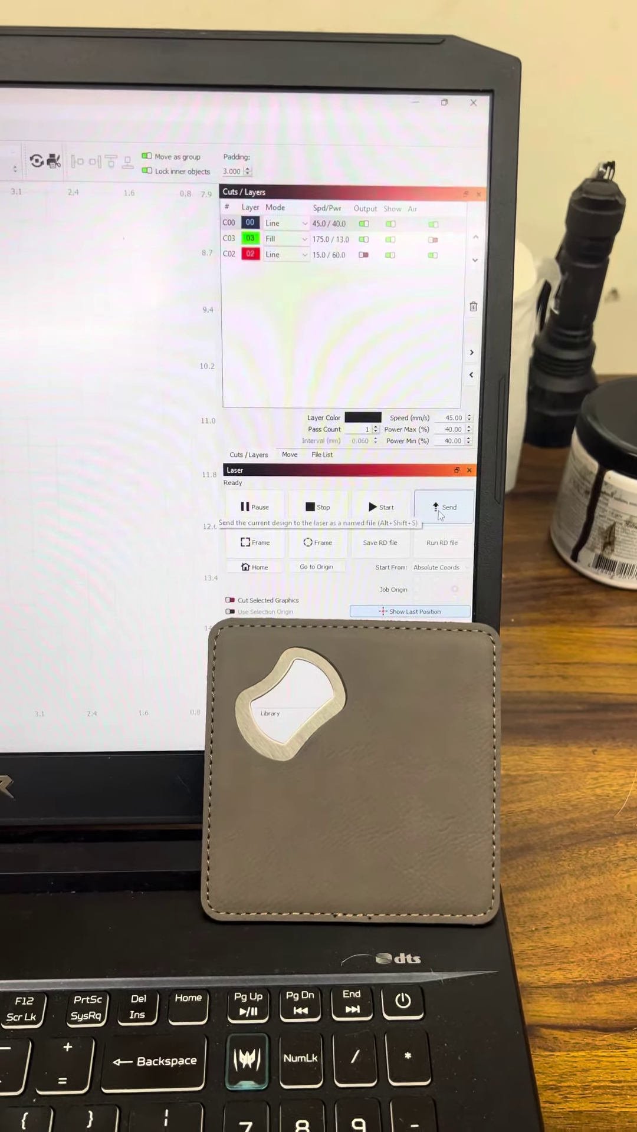
Step: Send the coaster design to the laser under the file name 'coaster'
left_click(449, 507)
type("coaste")
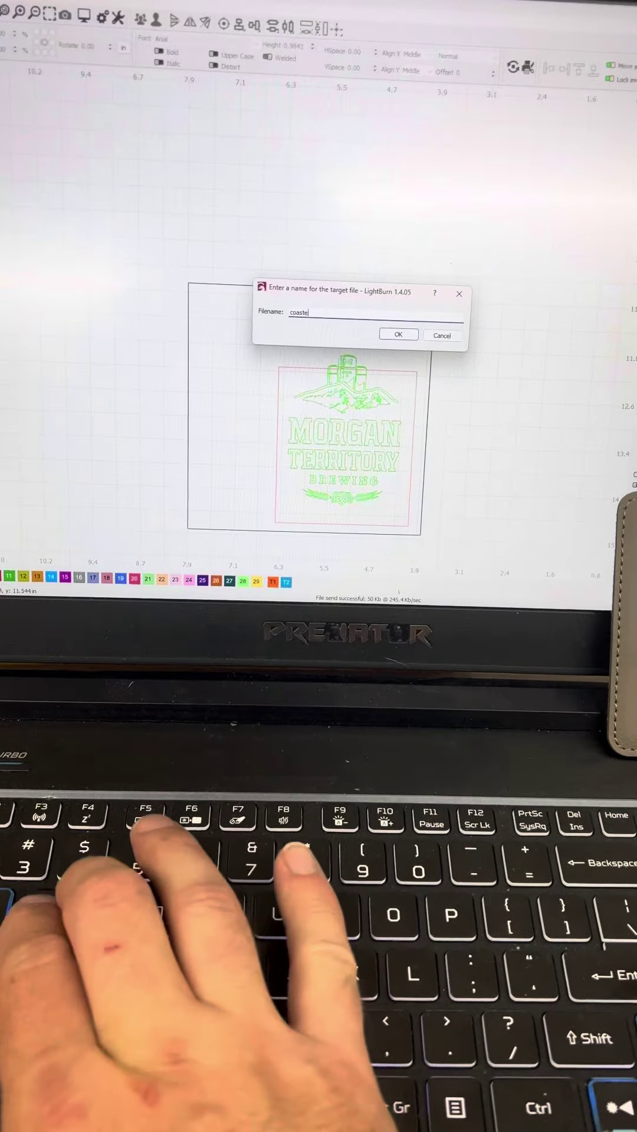
left_click(399, 334)
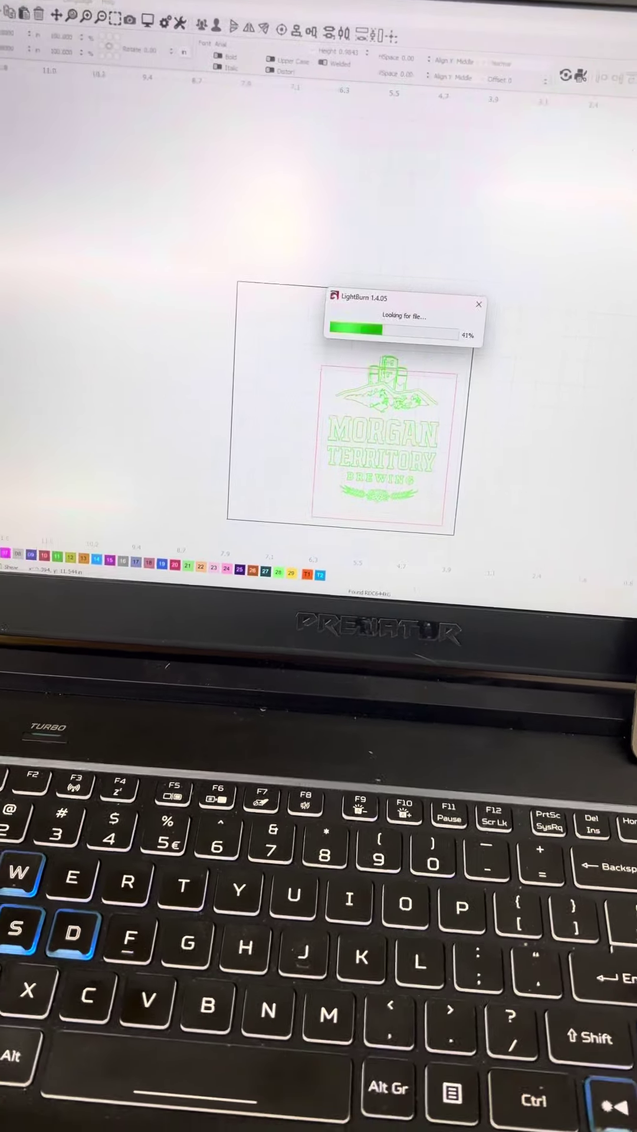